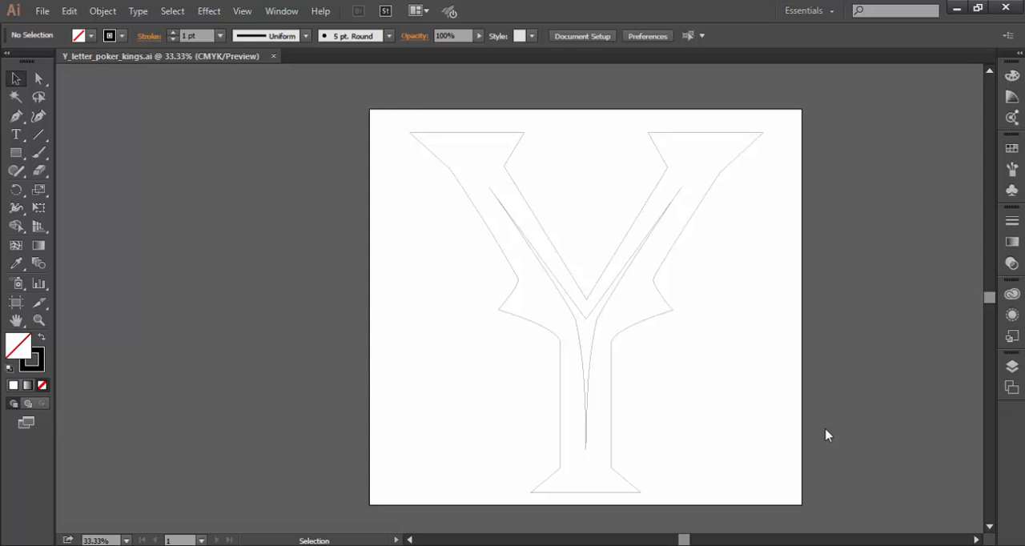
mouse_move(537, 224)
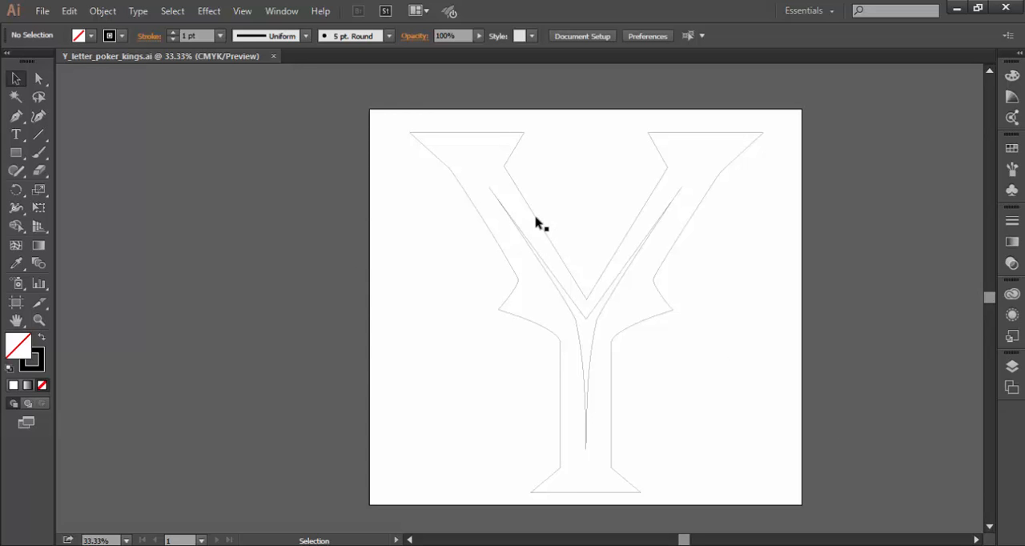
- Check the Y letter outline in Illustrator, then switch to Aspire's startup screen
click(536, 225)
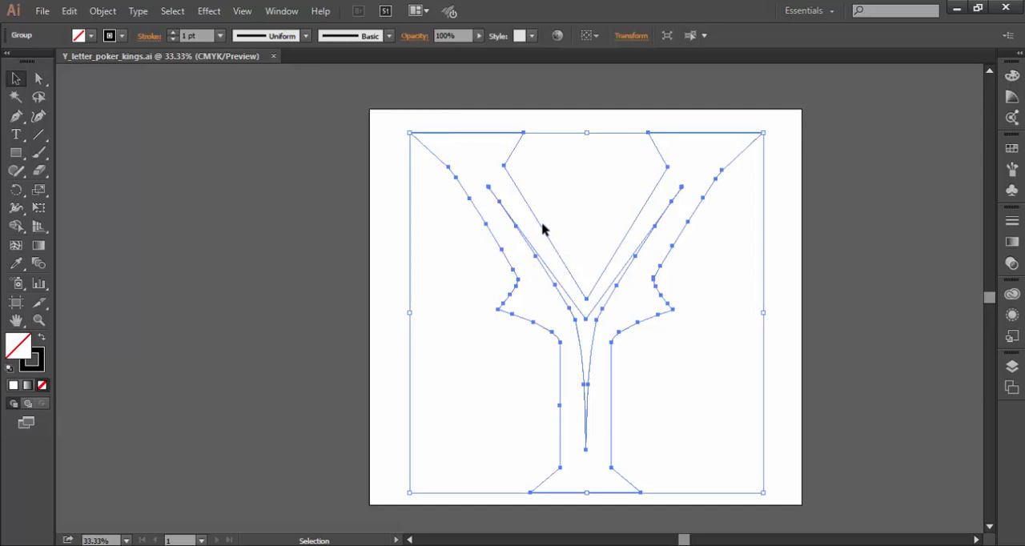
right_click(543, 230)
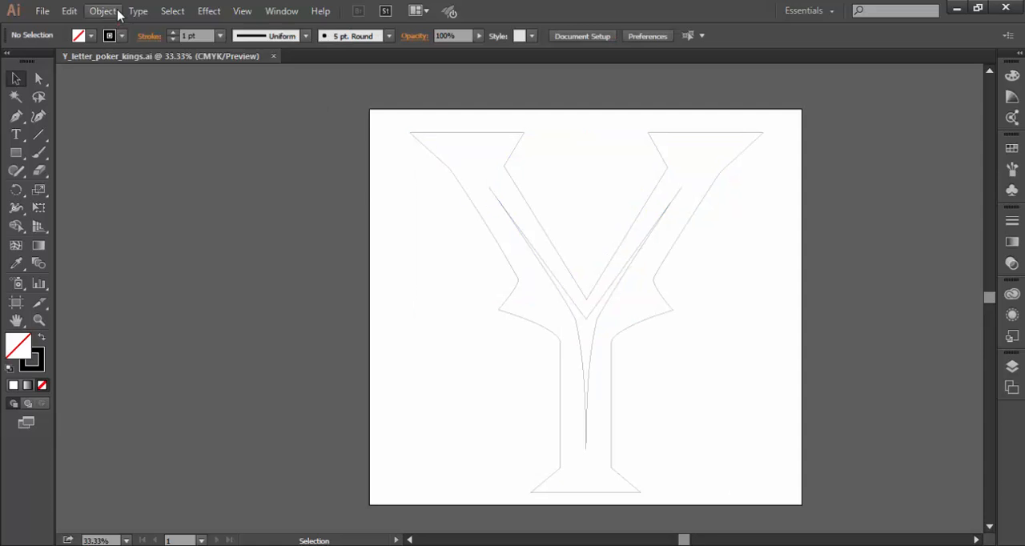
click(137, 10)
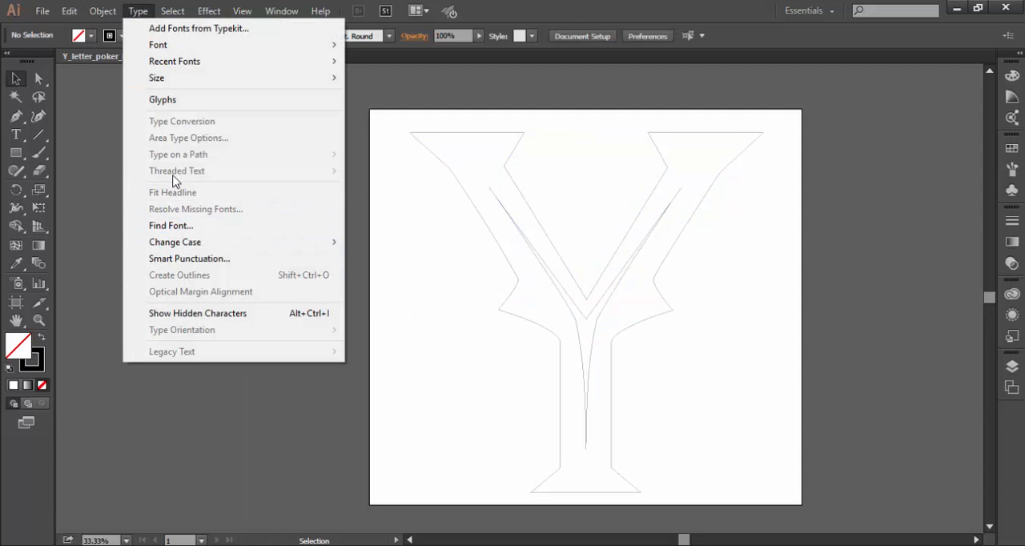
mouse_move(216, 275)
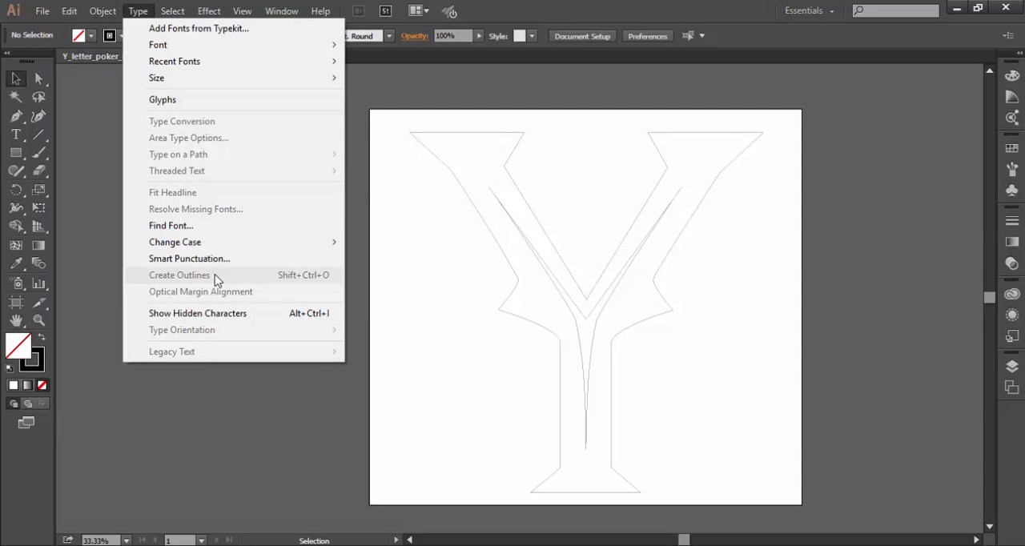
mouse_move(355, 266)
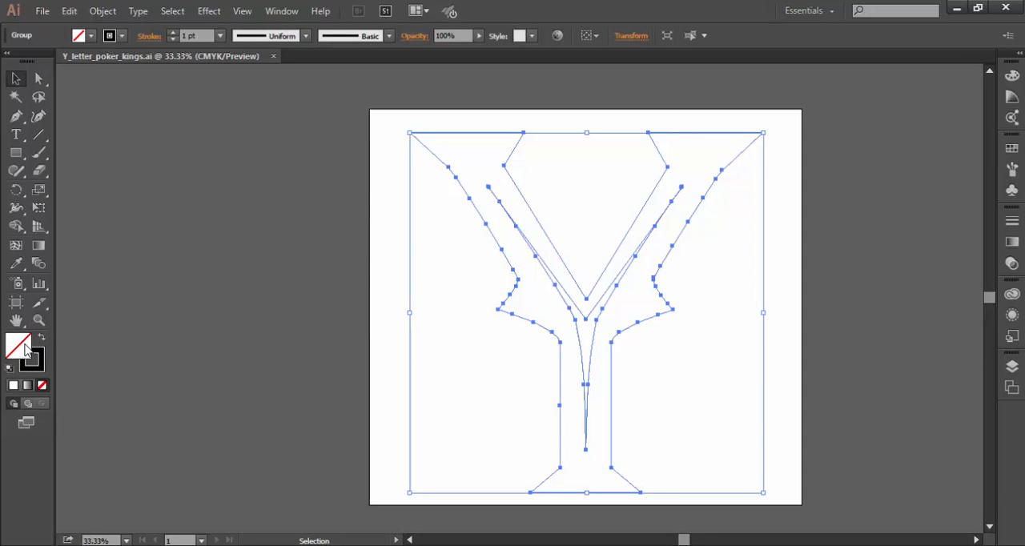
mouse_move(19, 346)
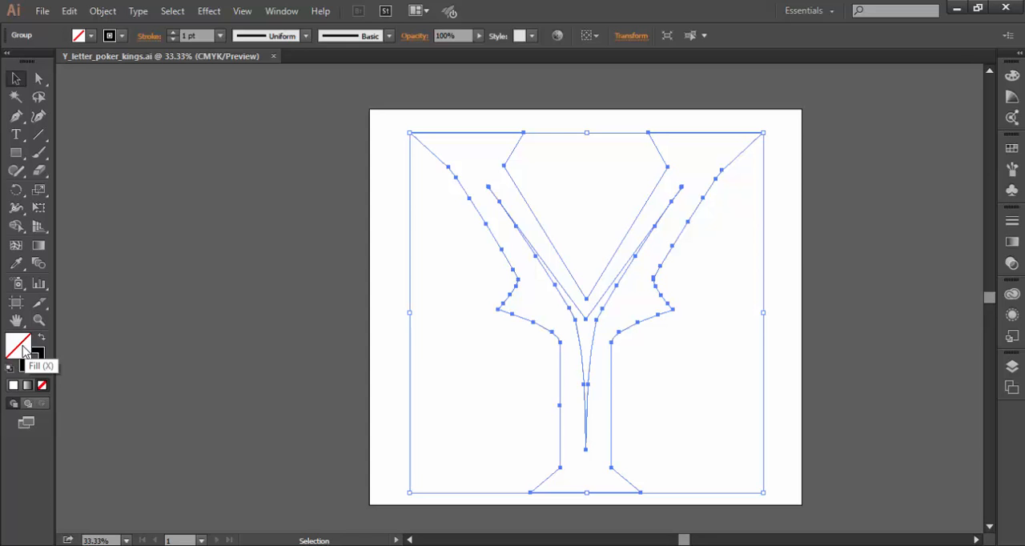
click(168, 331)
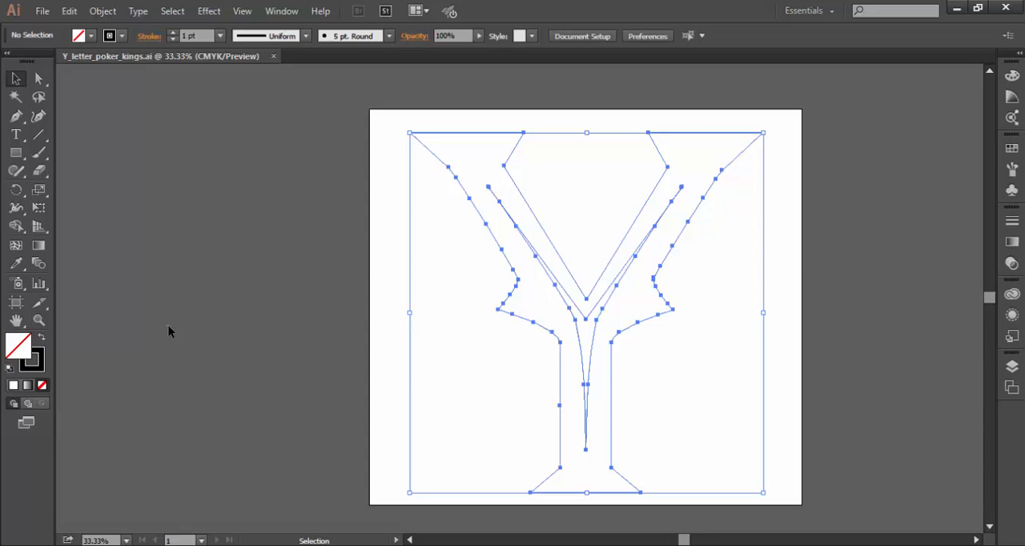
click(253, 255)
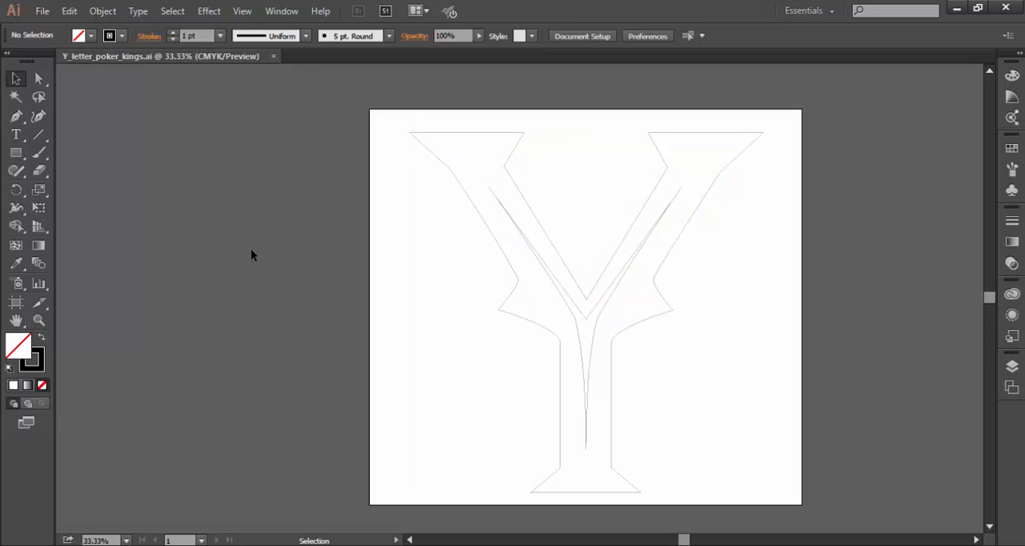
mouse_move(266, 230)
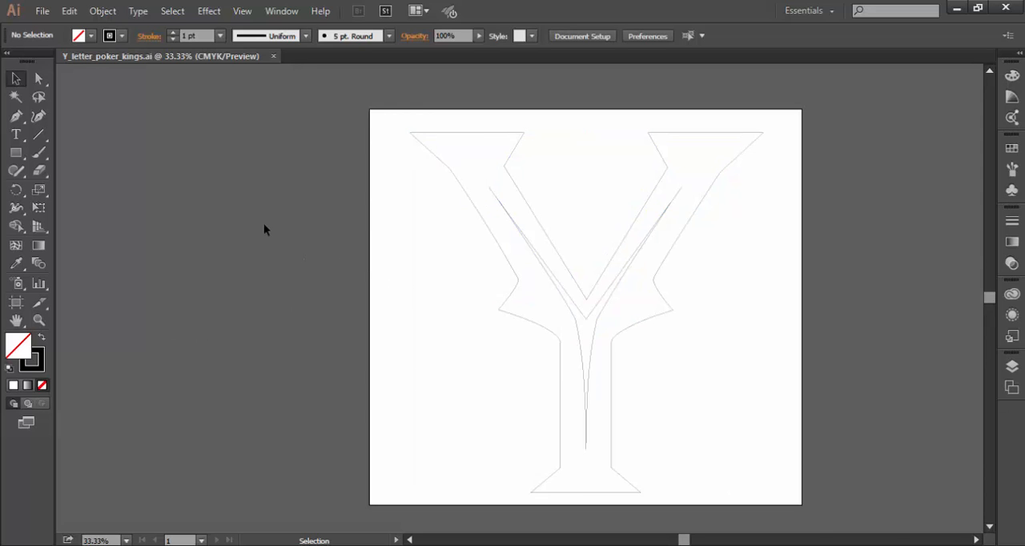
mouse_move(793, 514)
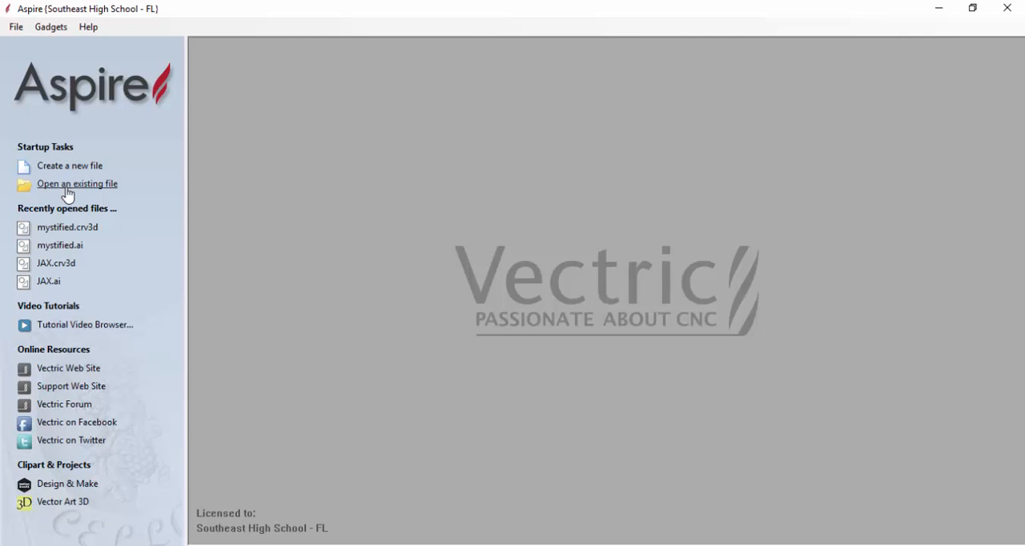
click(77, 183)
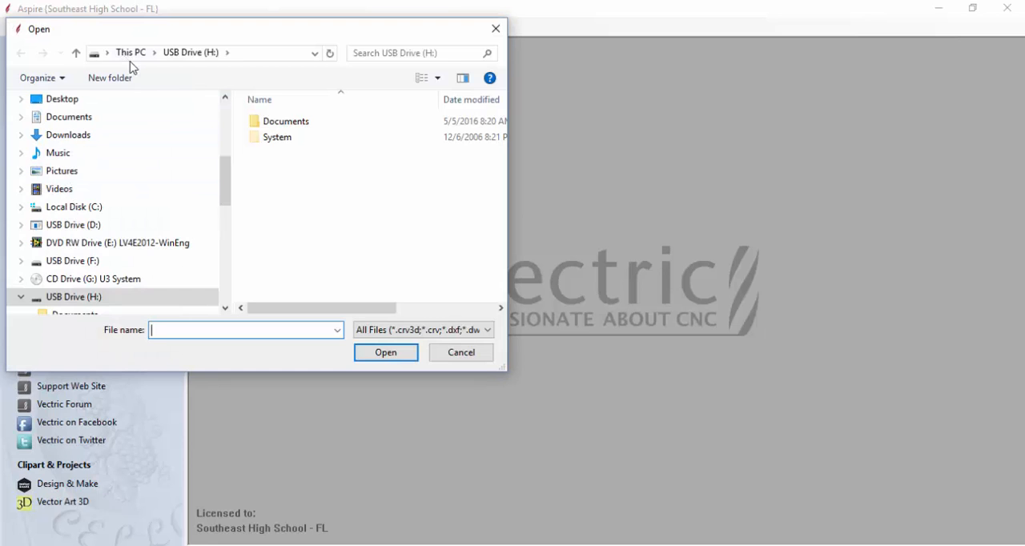
mouse_move(67, 125)
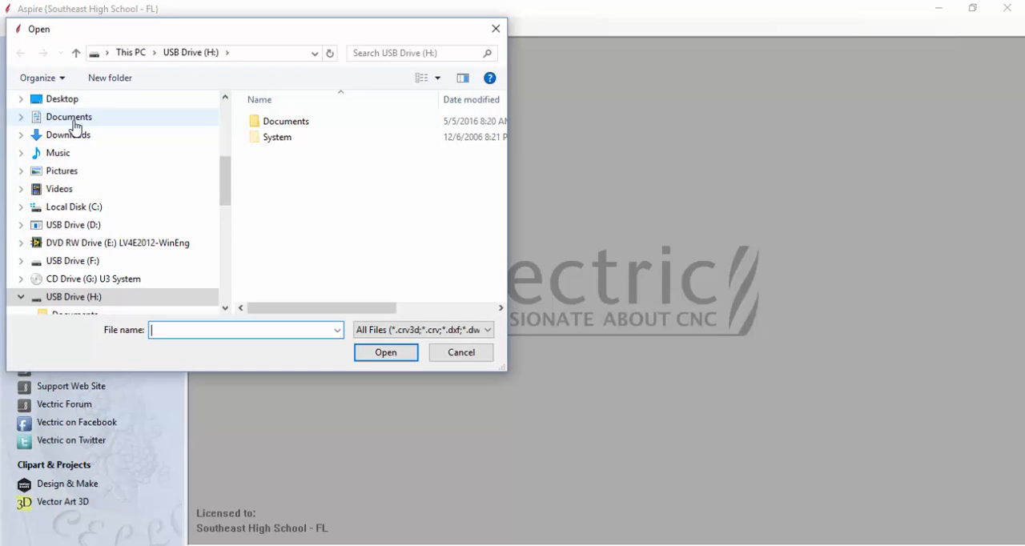
click(67, 116)
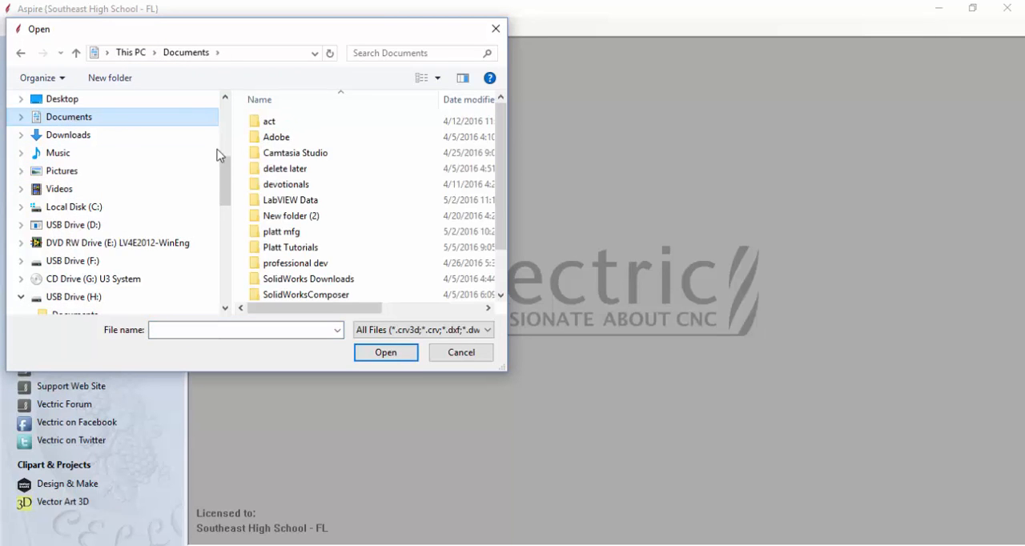
scroll(down, 3)
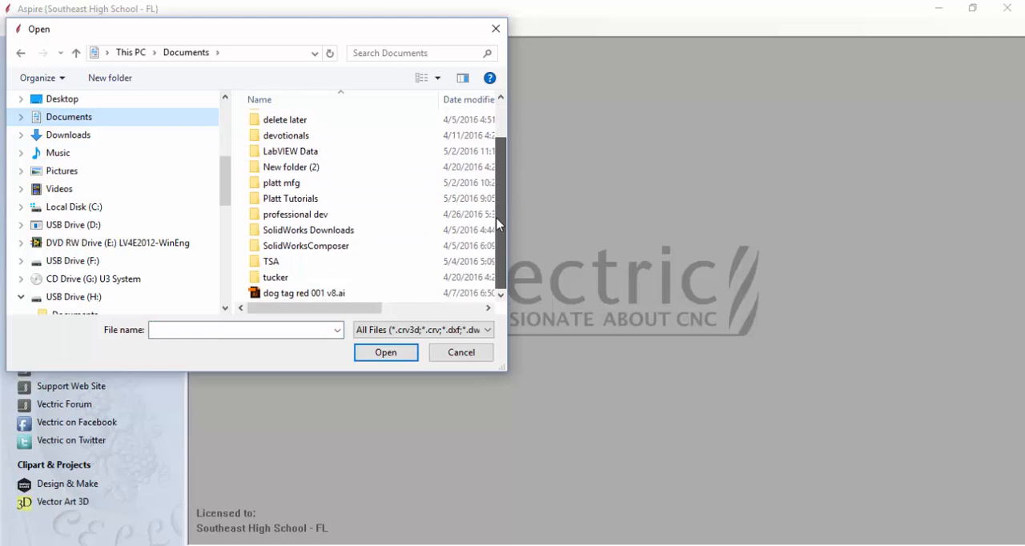
double_click(290, 199)
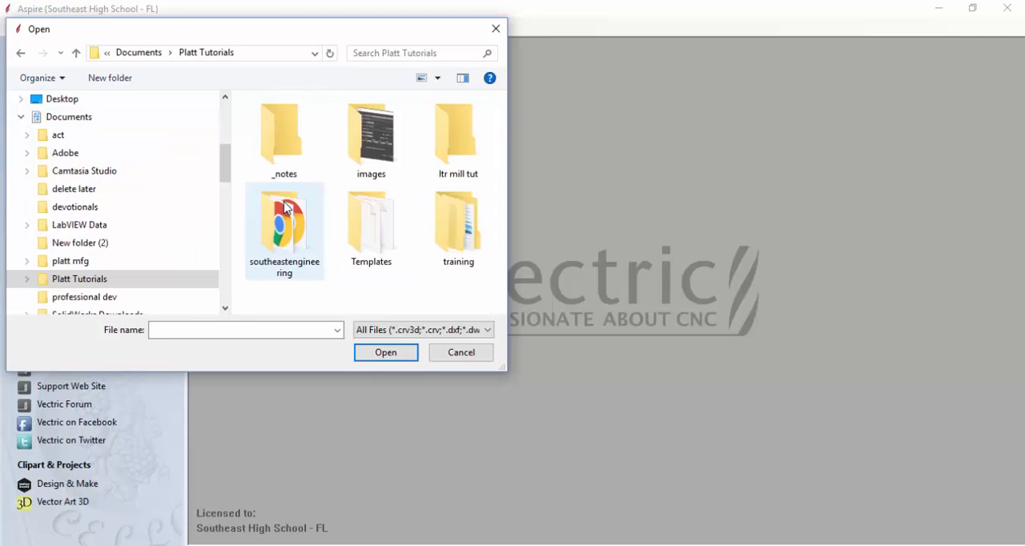
double_click(458, 136)
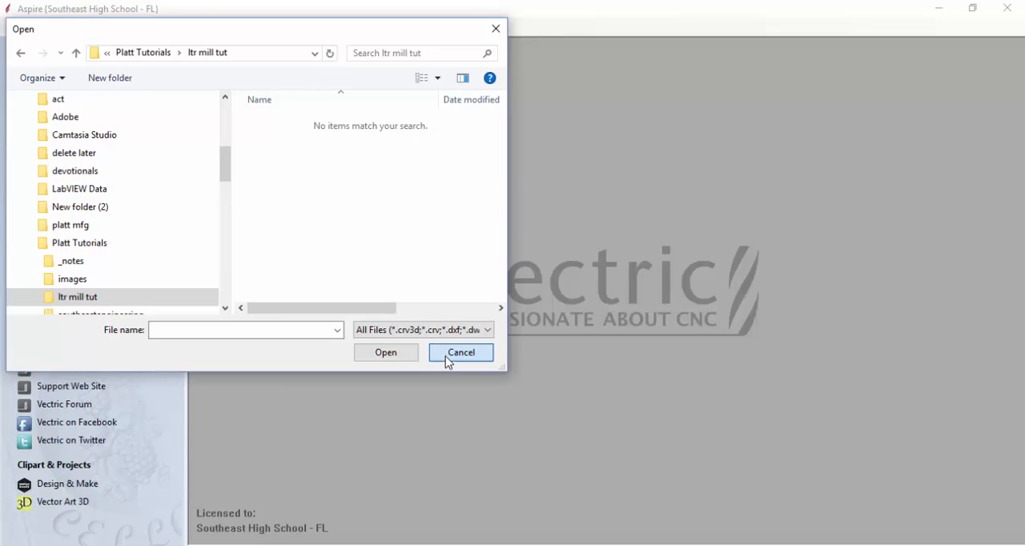
click(461, 353)
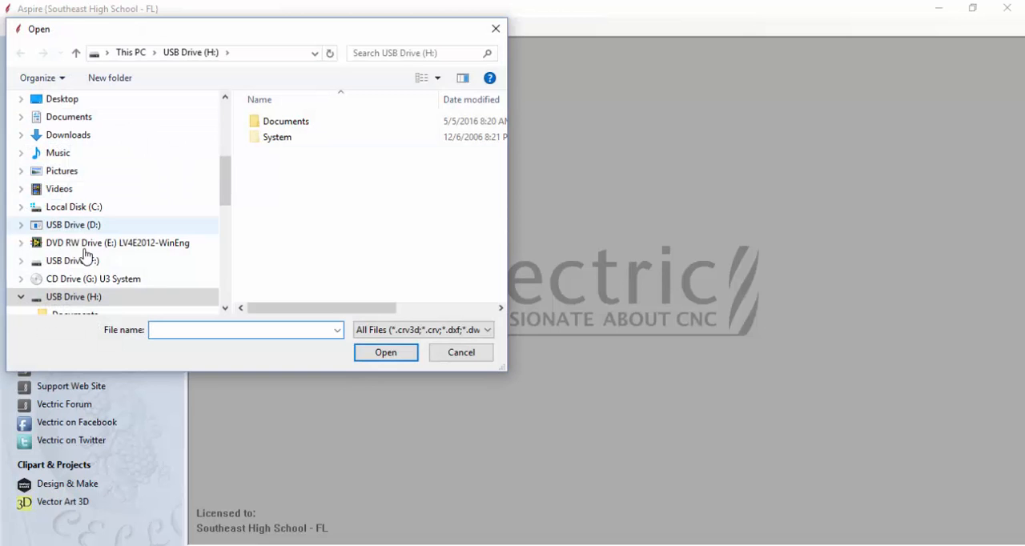
mouse_move(109, 125)
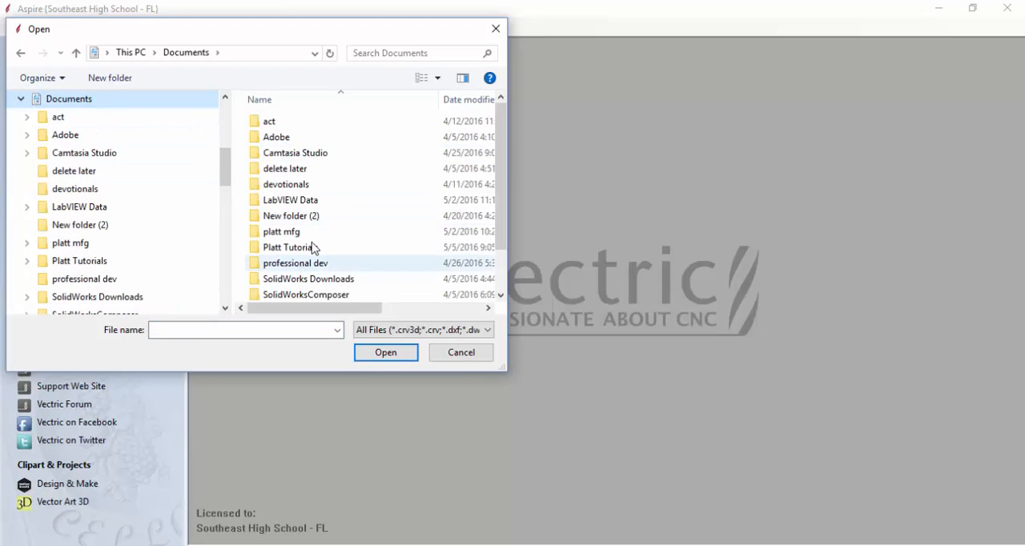
- Browse into platt mfg > wood letters and open Y_letter_poker_kings.ai
double_click(282, 231)
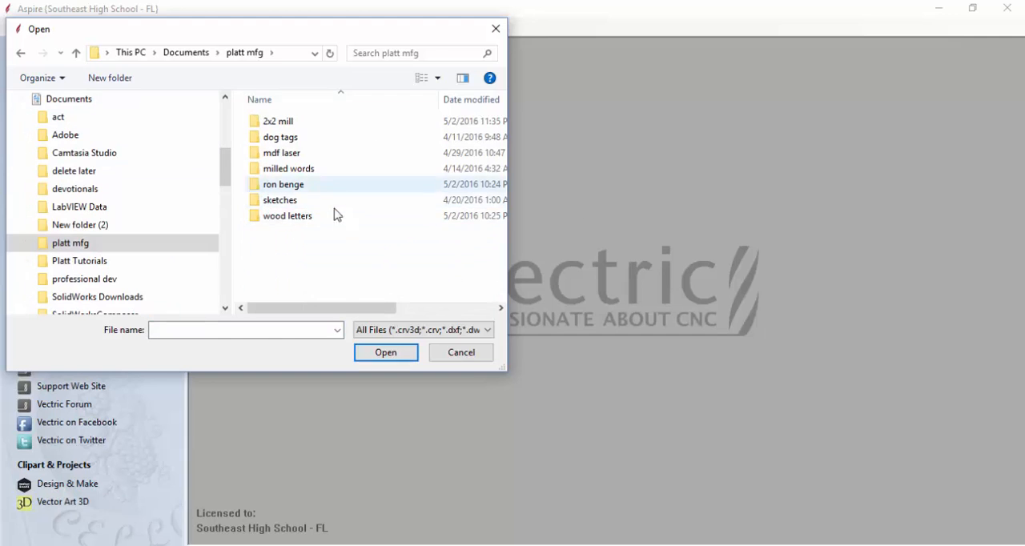
double_click(289, 215)
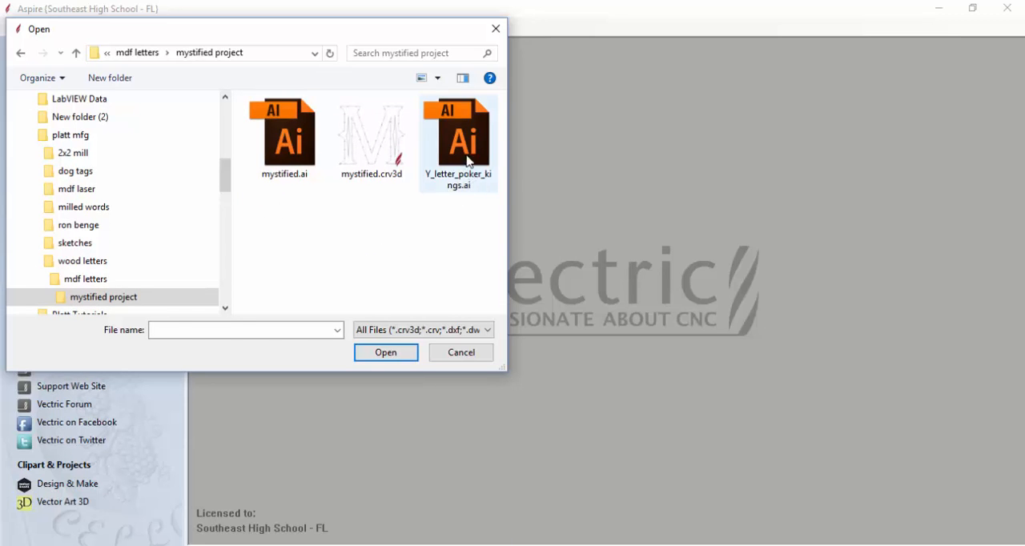
click(458, 137)
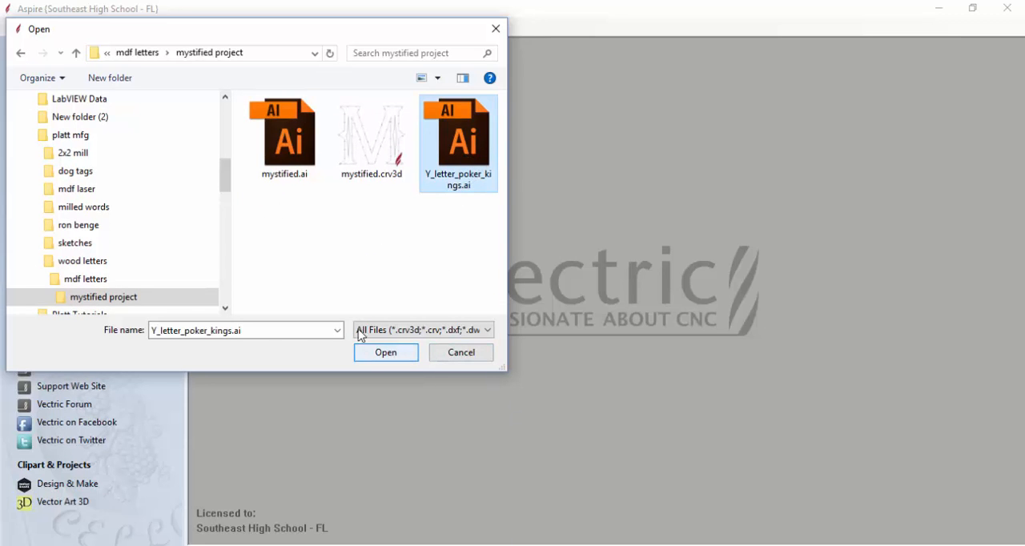
mouse_move(445, 199)
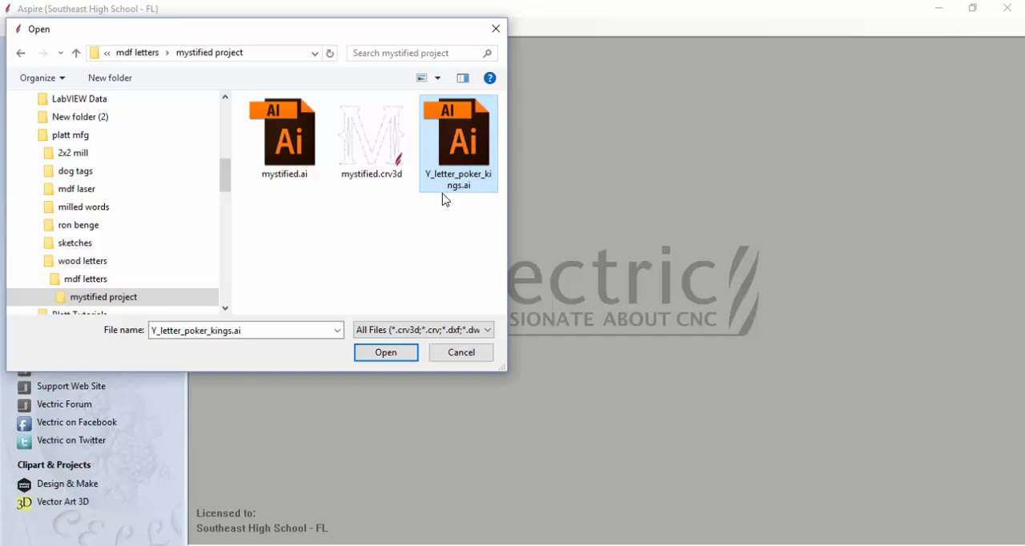
mouse_move(358, 202)
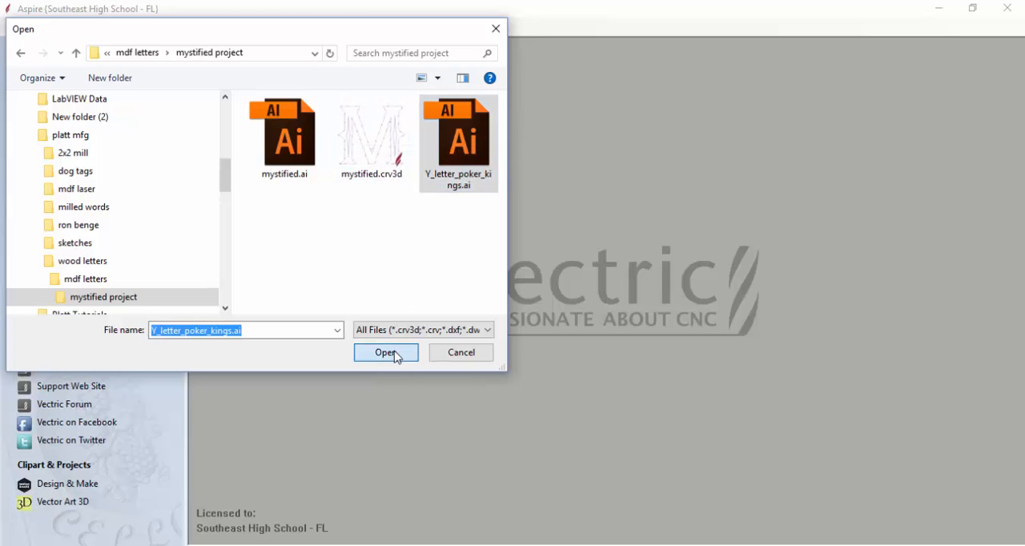
click(386, 352)
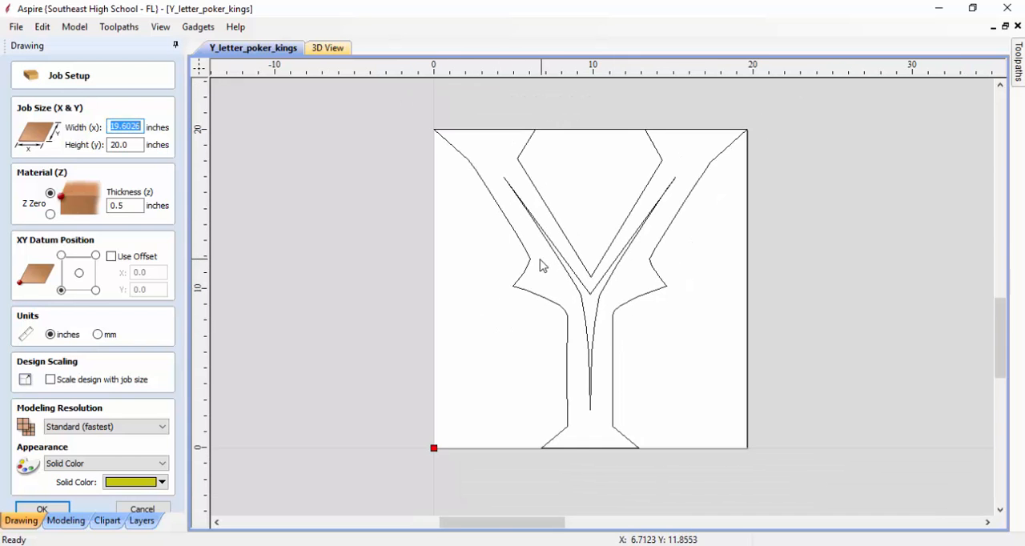
mouse_move(468, 383)
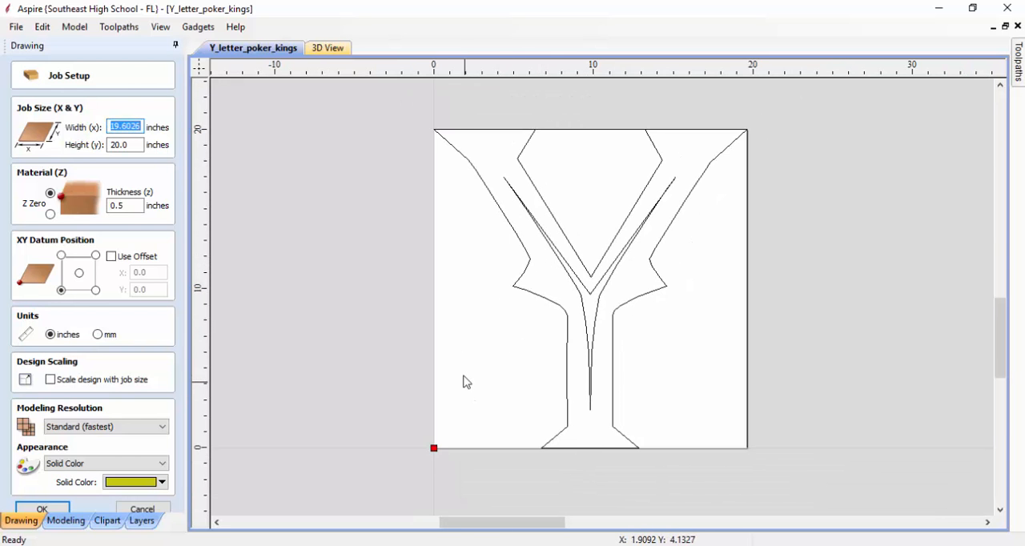
mouse_move(718, 443)
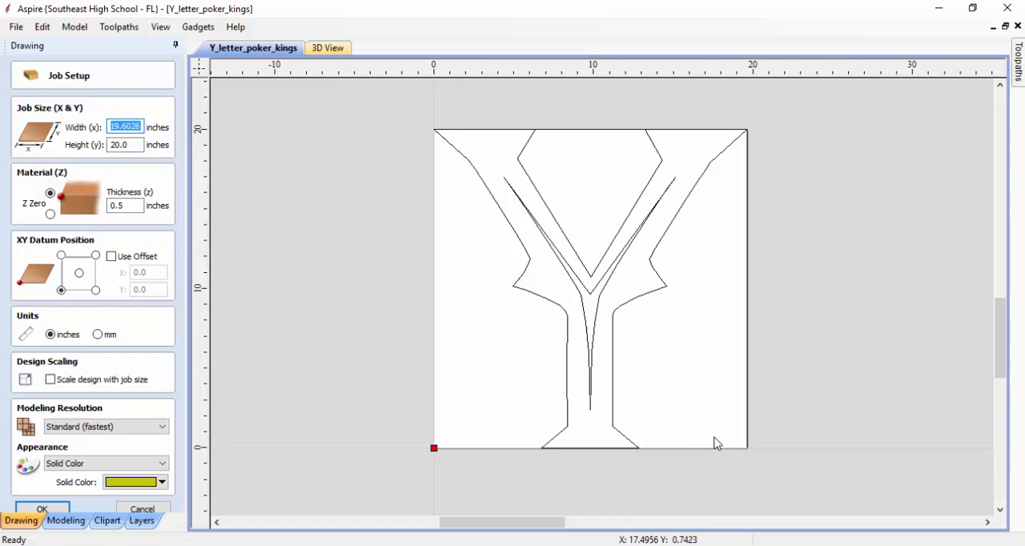
mouse_move(564, 377)
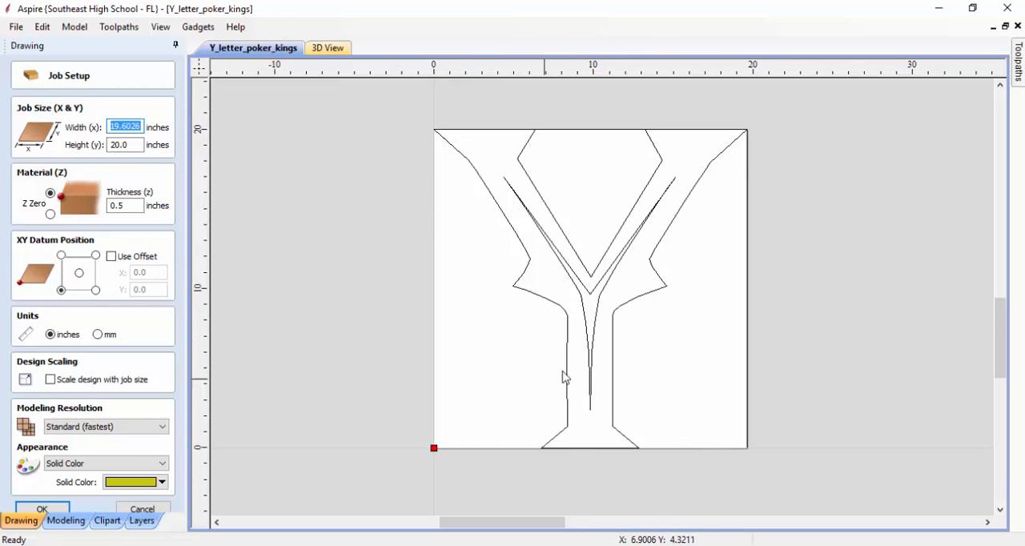
mouse_move(663, 176)
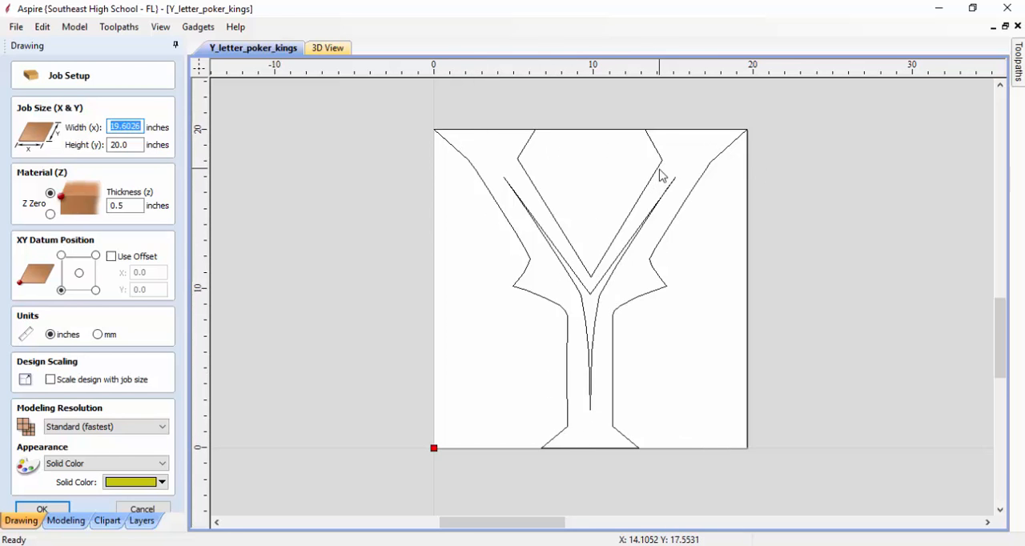
mouse_move(409, 397)
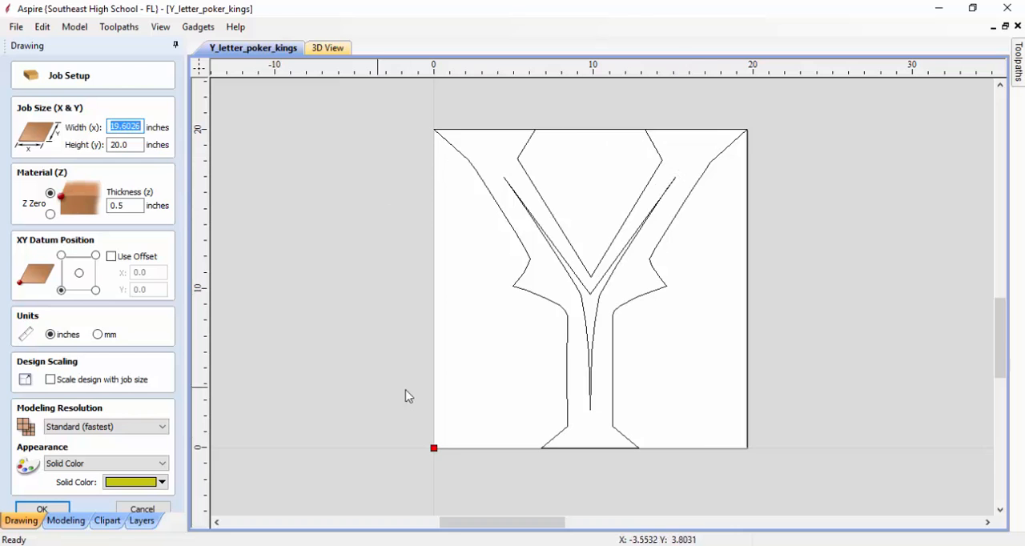
mouse_move(435, 456)
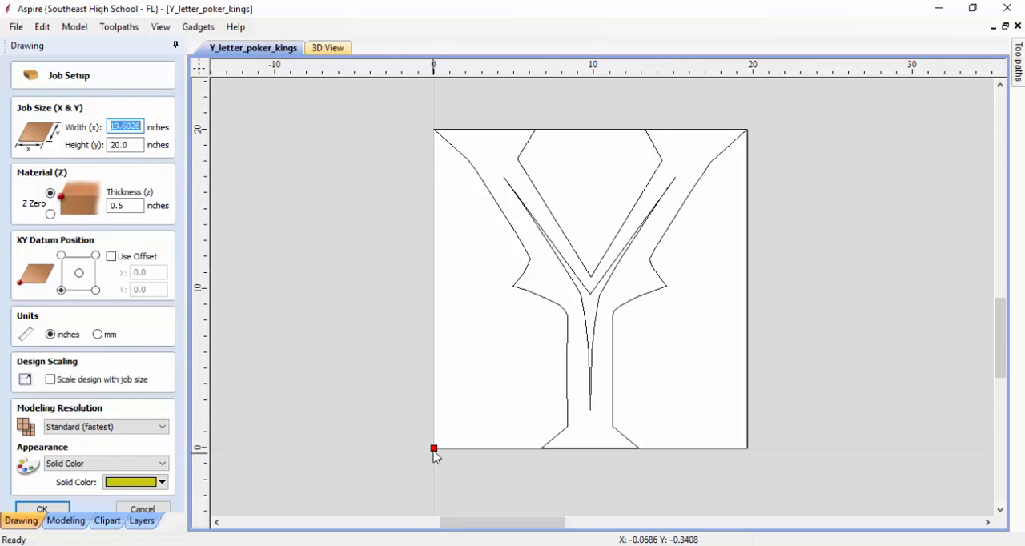
mouse_move(392, 451)
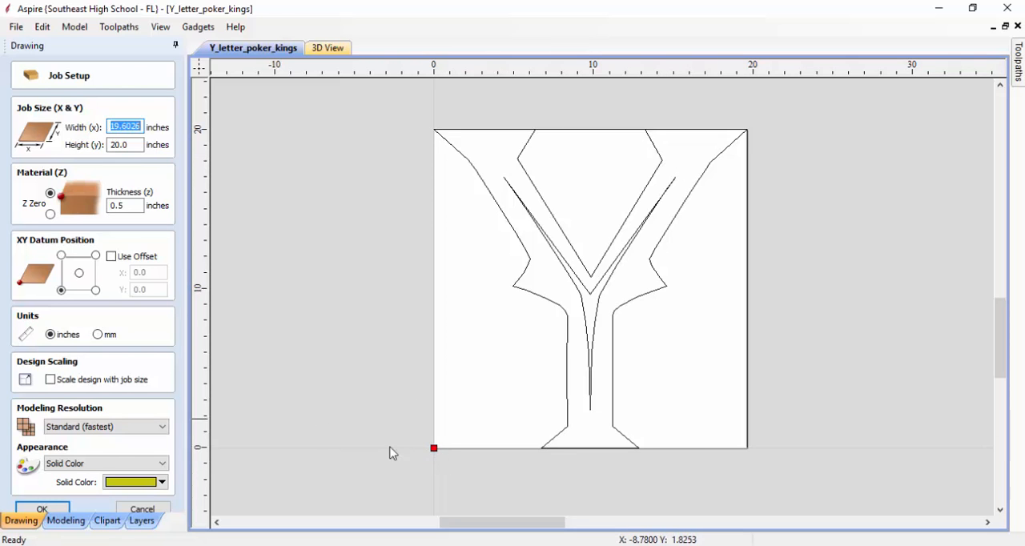
mouse_move(324, 433)
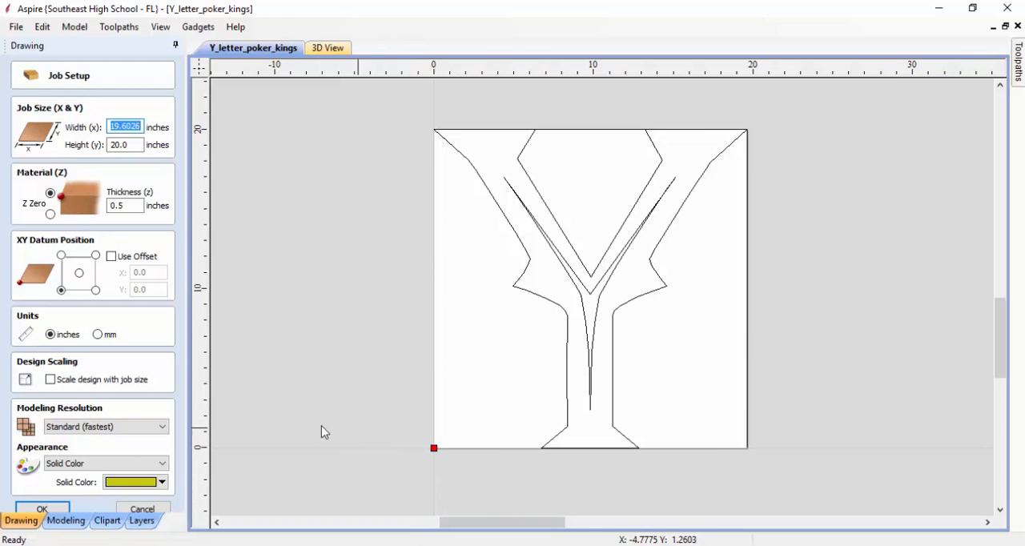
mouse_move(538, 372)
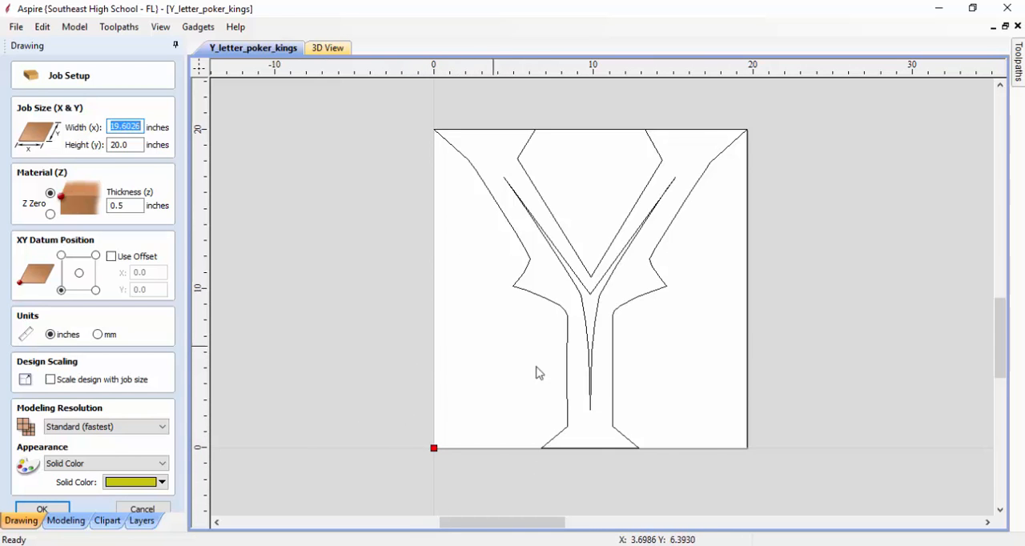
mouse_move(381, 367)
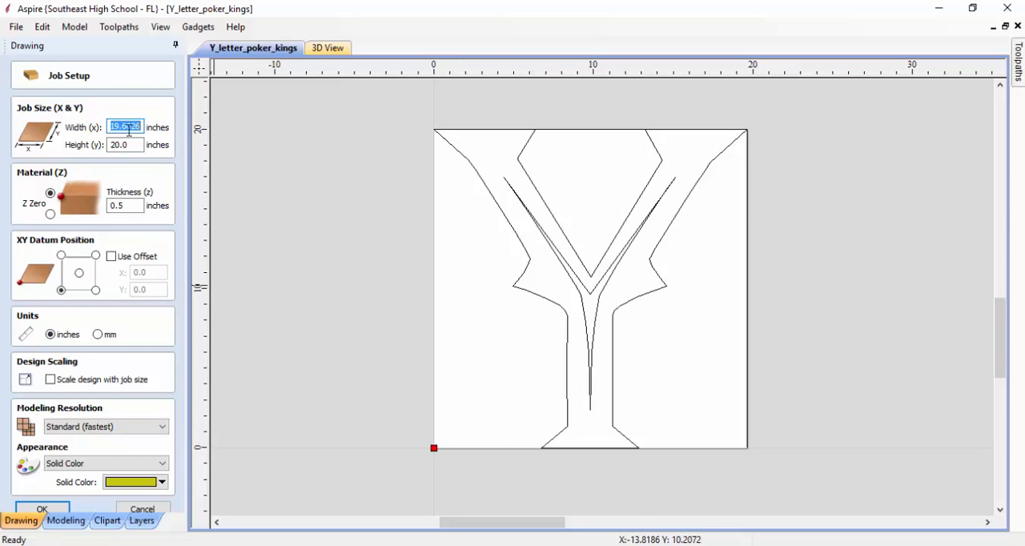
- In Illustrator, view Document Setup's artboard editing to read the 24 by 22 inch size
key(alt+tab)
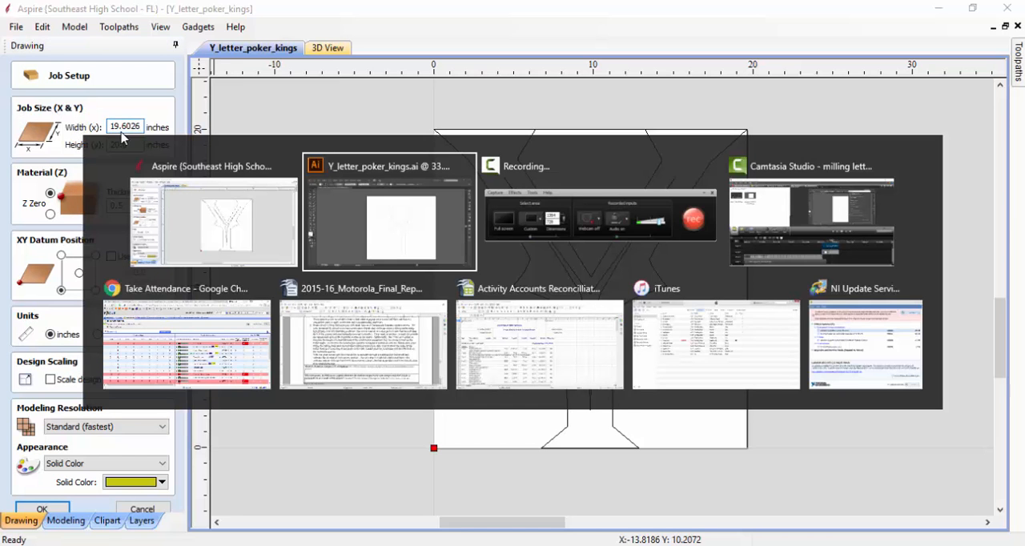
click(387, 224)
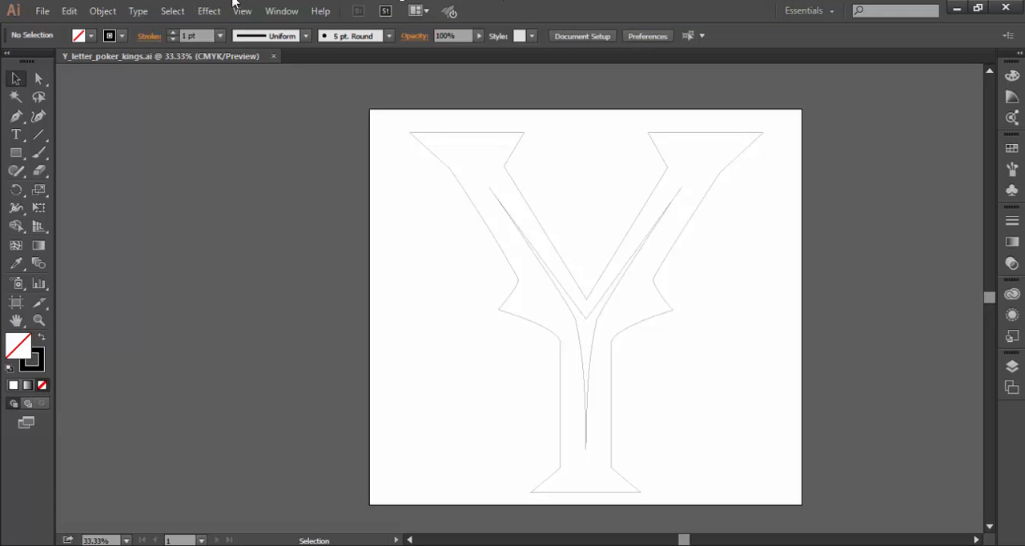
click(41, 10)
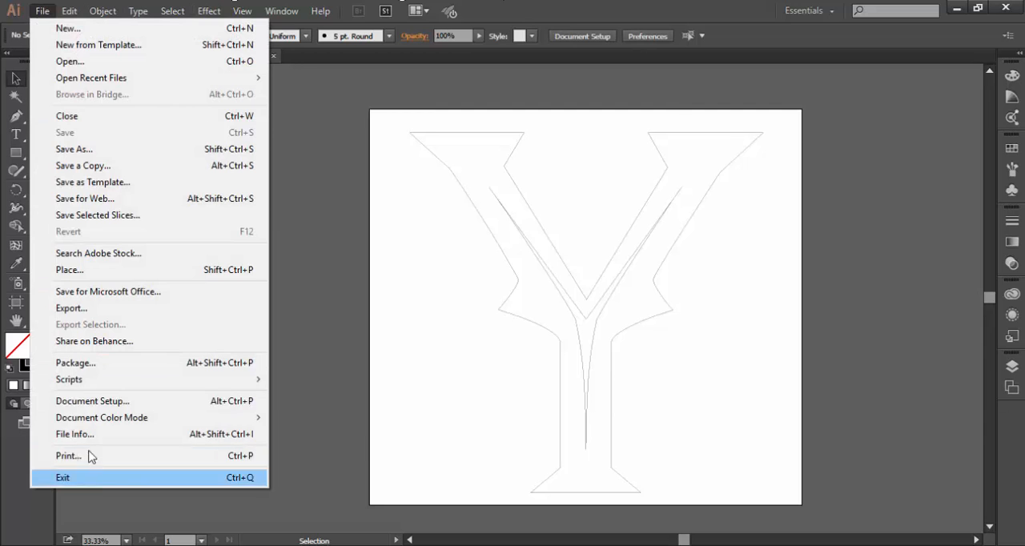
click(93, 400)
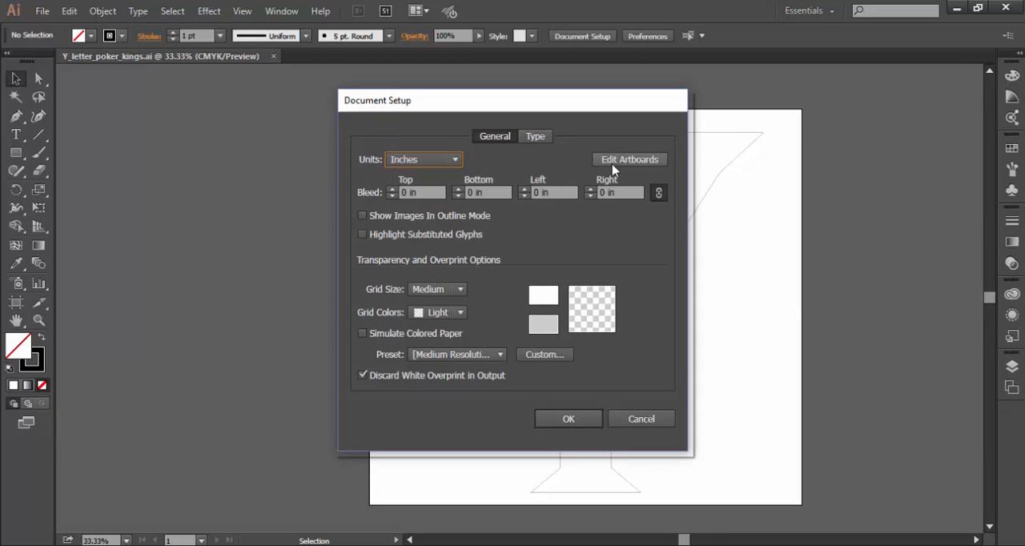
click(629, 160)
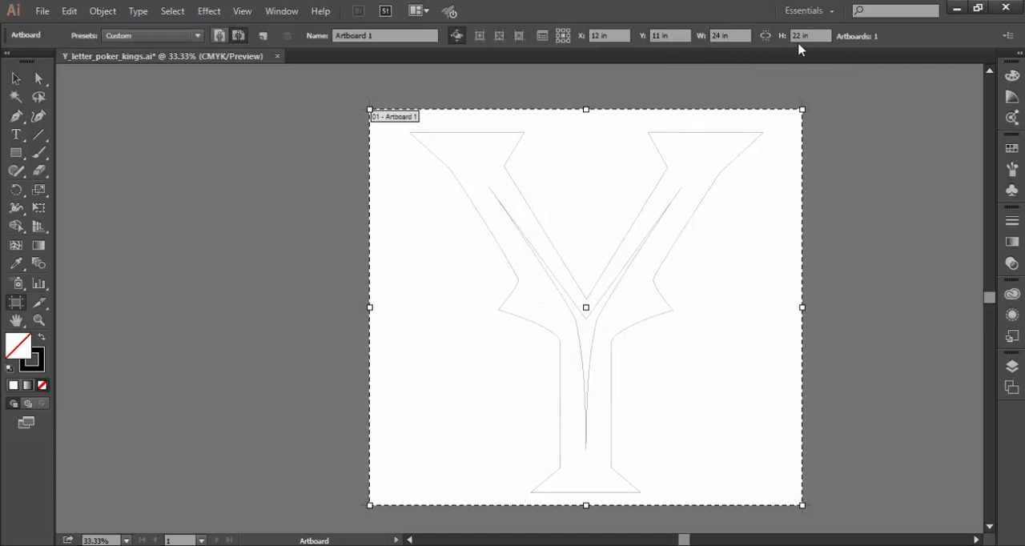
mouse_move(669, 36)
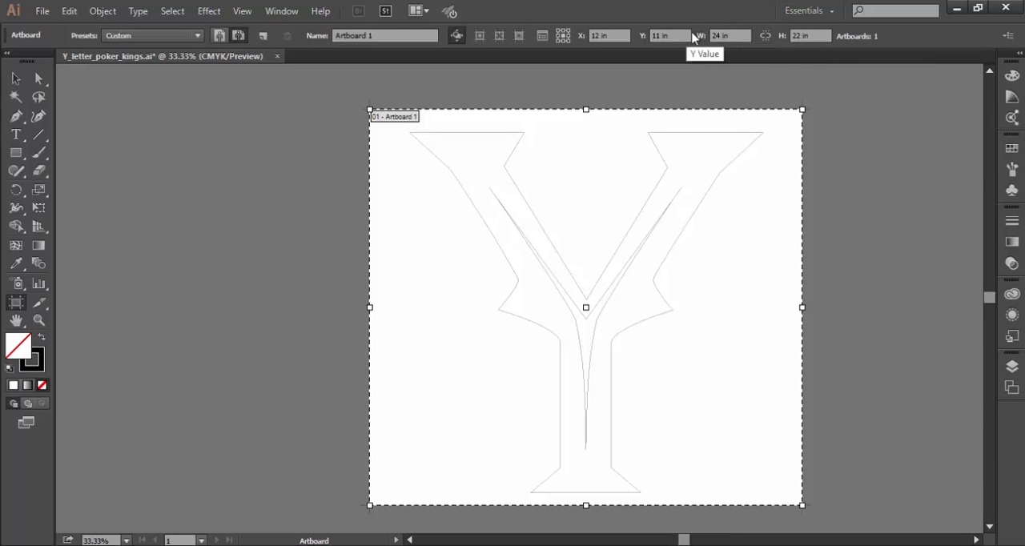
mouse_move(735, 65)
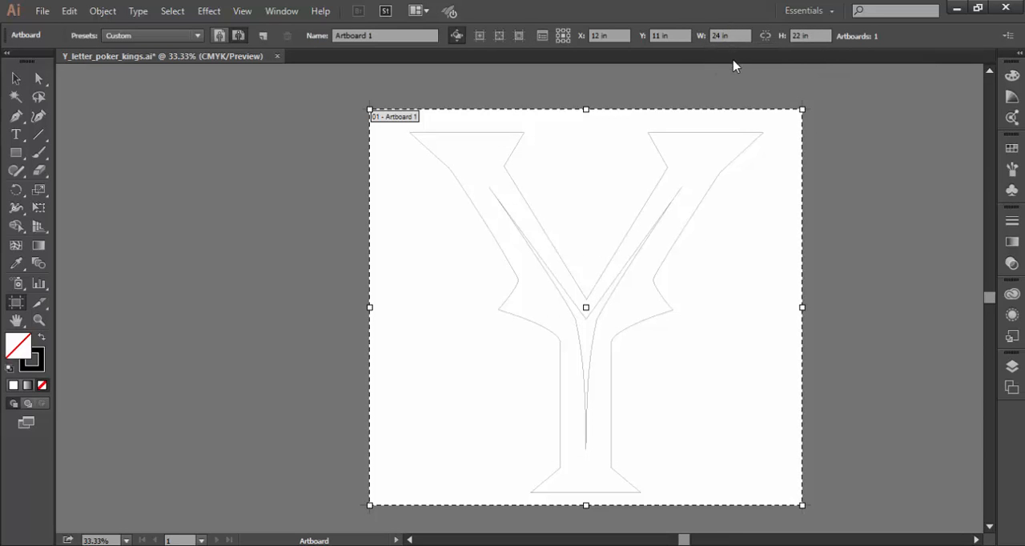
mouse_move(798, 45)
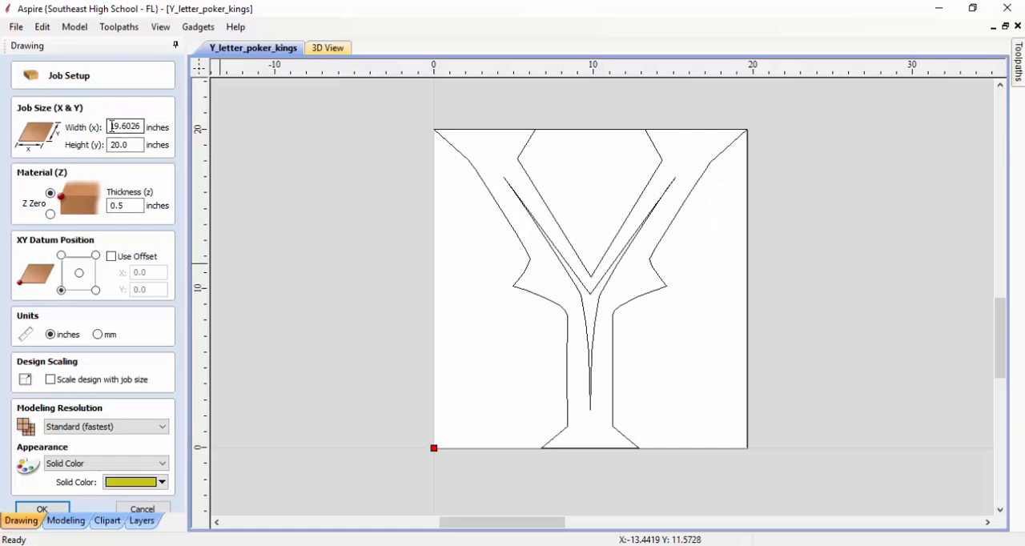
- Set the Job Setup material size to 24 inches wide by 22 inches tall
triple_click(125, 127)
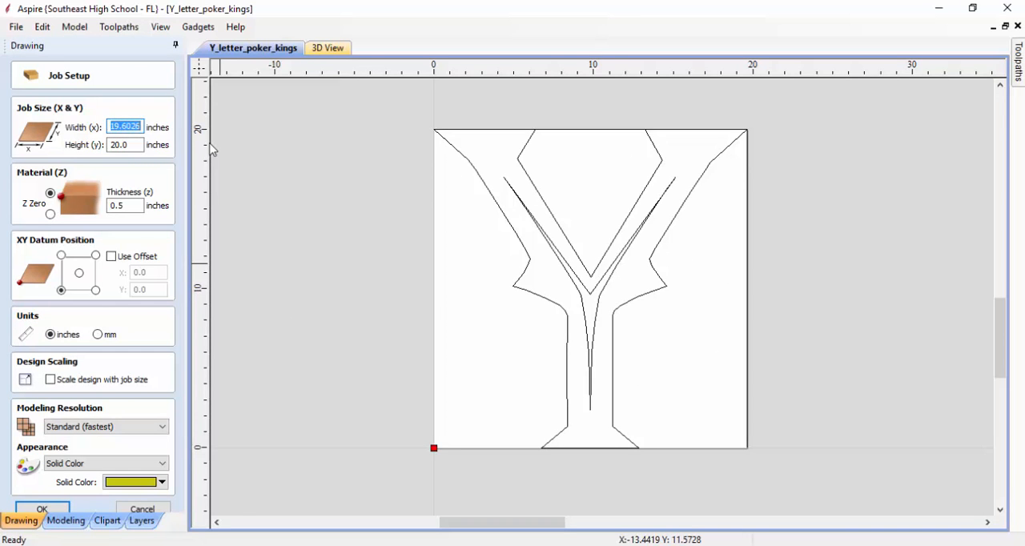
text(24)
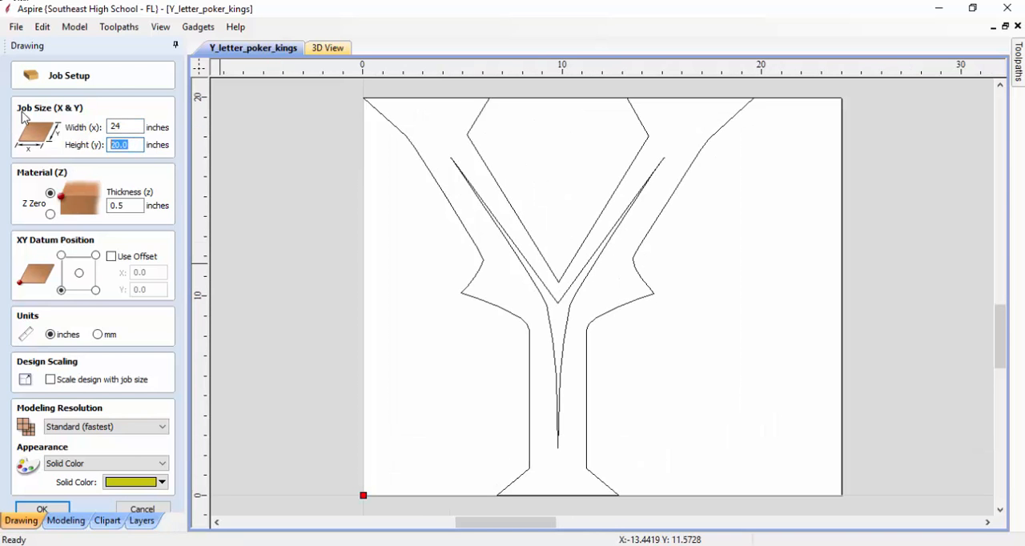
text(22)
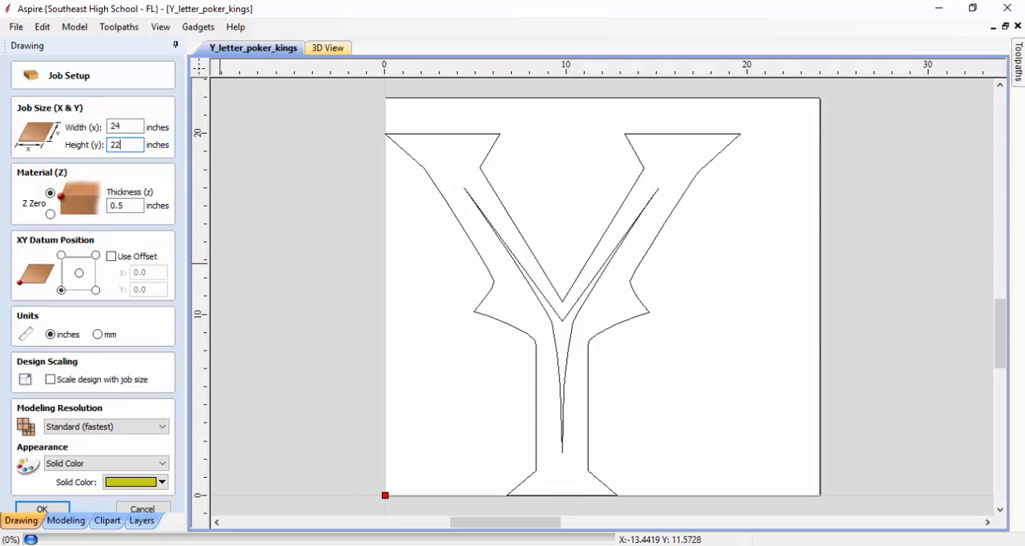
click(42, 509)
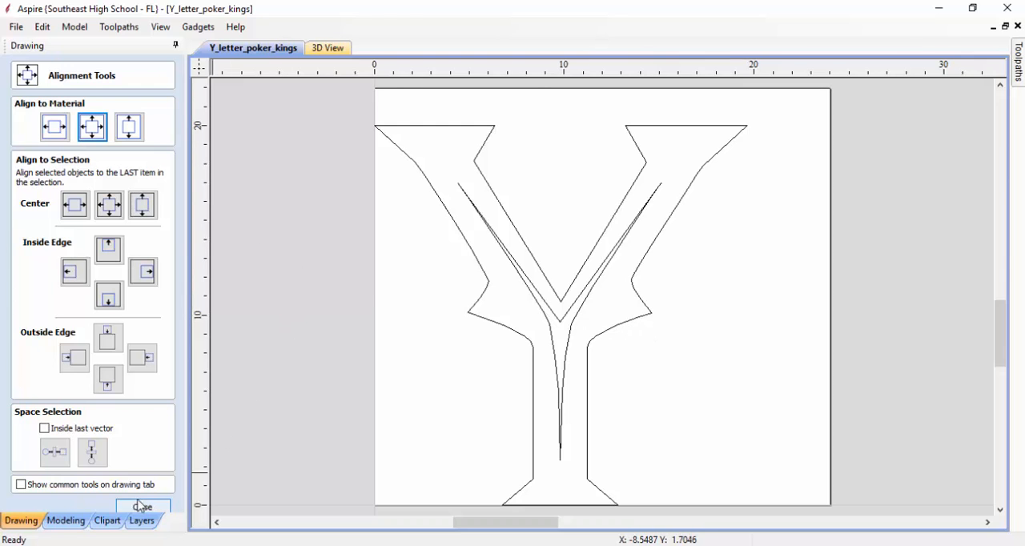
- Center the selected Y artwork on the 24 by 22 inch material
click(143, 506)
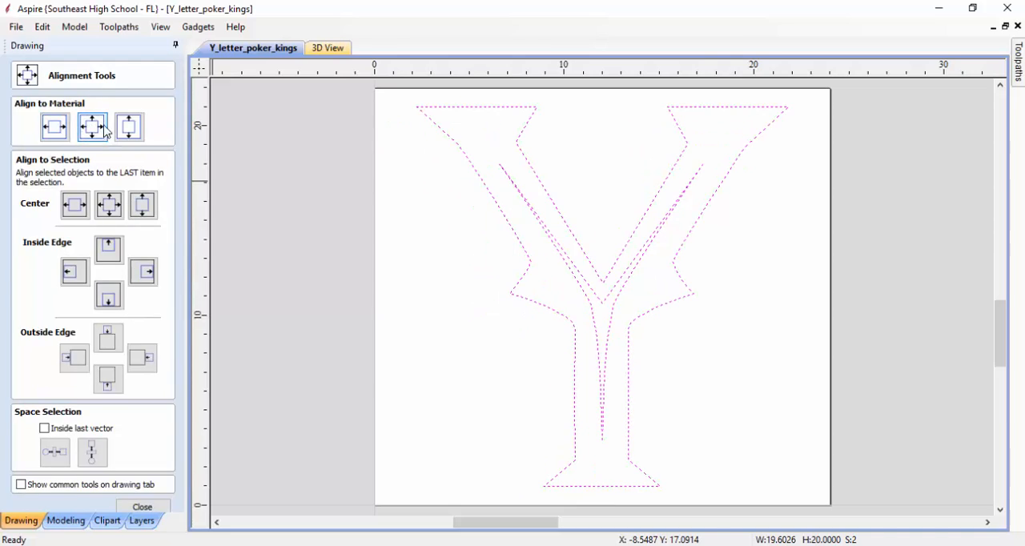
mouse_move(147, 135)
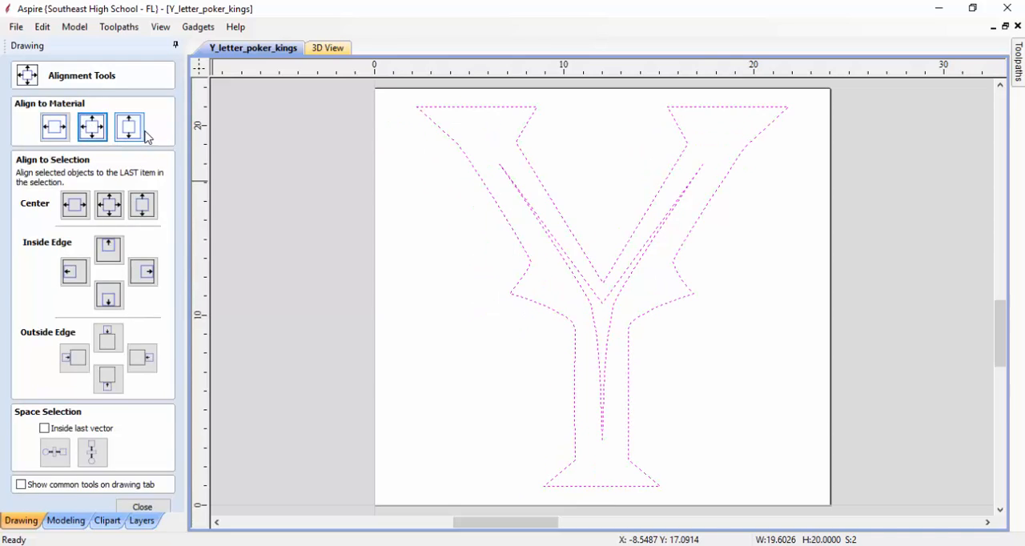